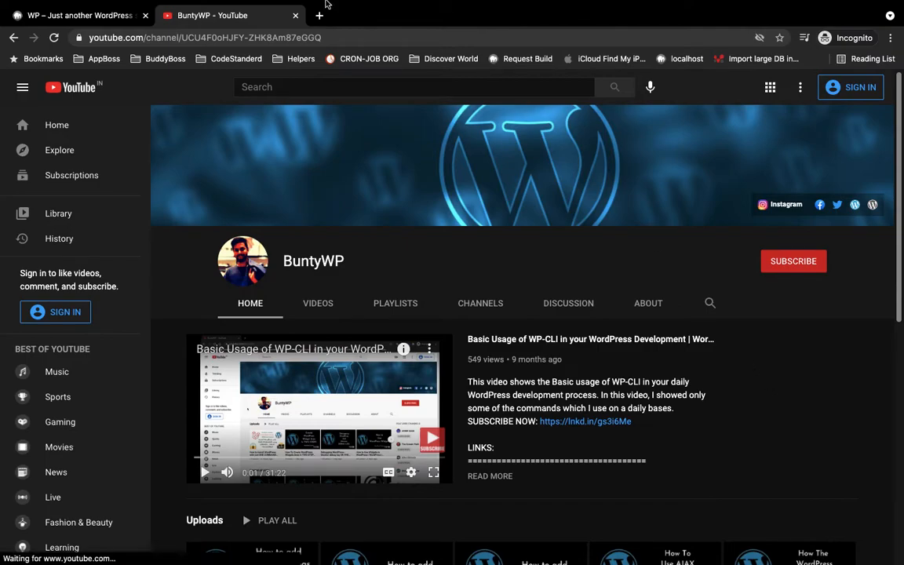
Step: Show the local WordPress site's 'Hello world!' front page in Chrome
click(79, 16)
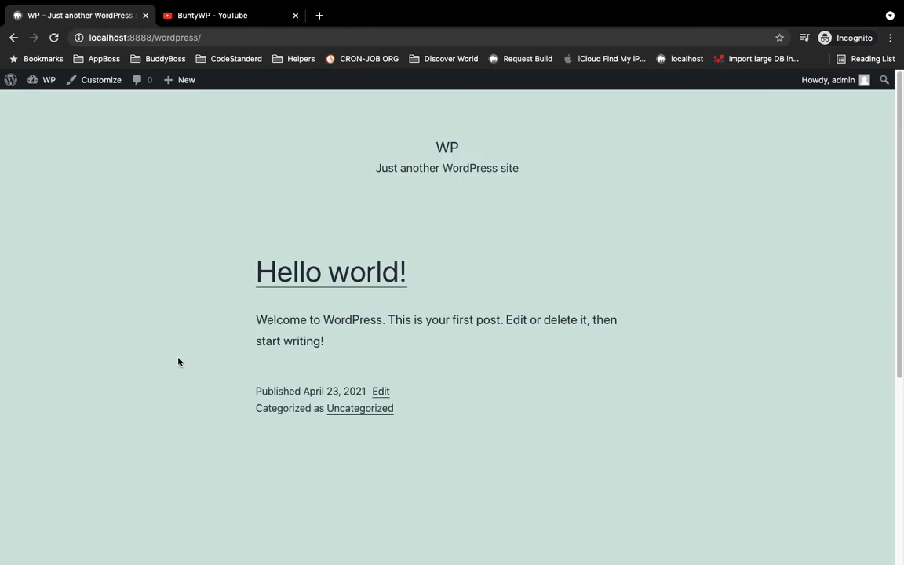
mouse_move(138, 205)
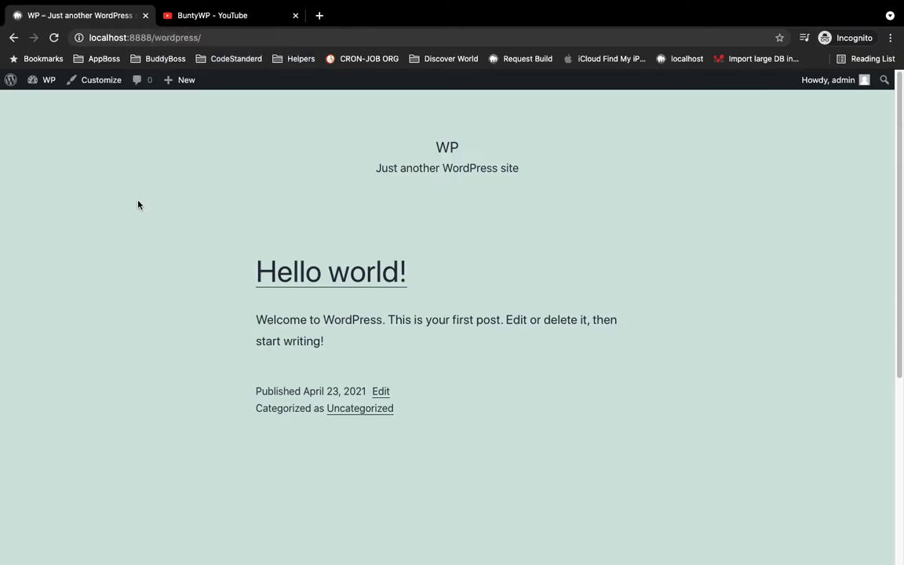
mouse_move(123, 245)
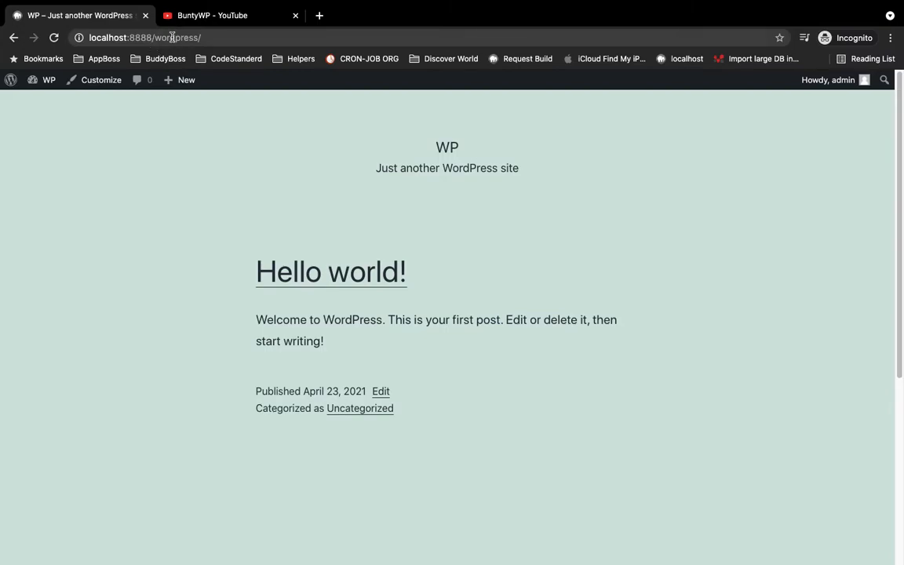
mouse_move(142, 212)
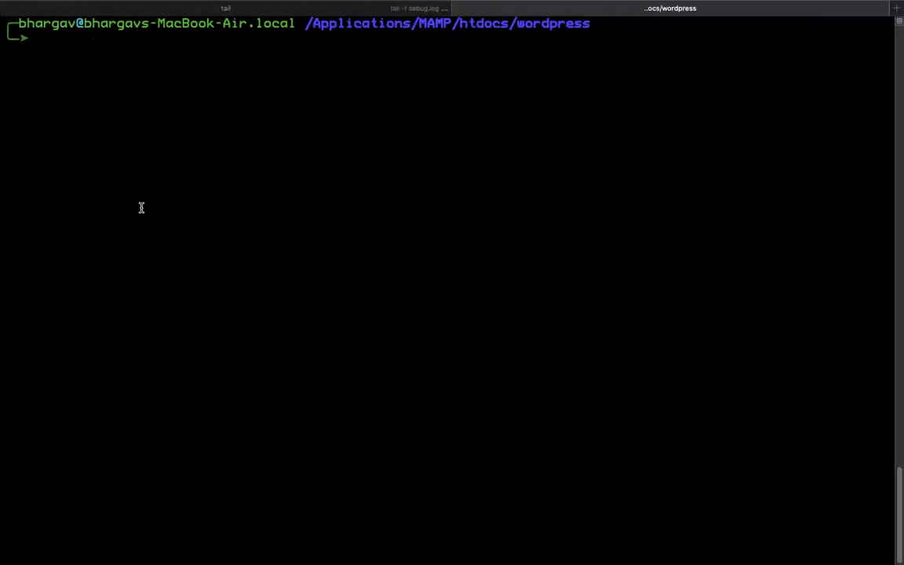
double_click(551, 23)
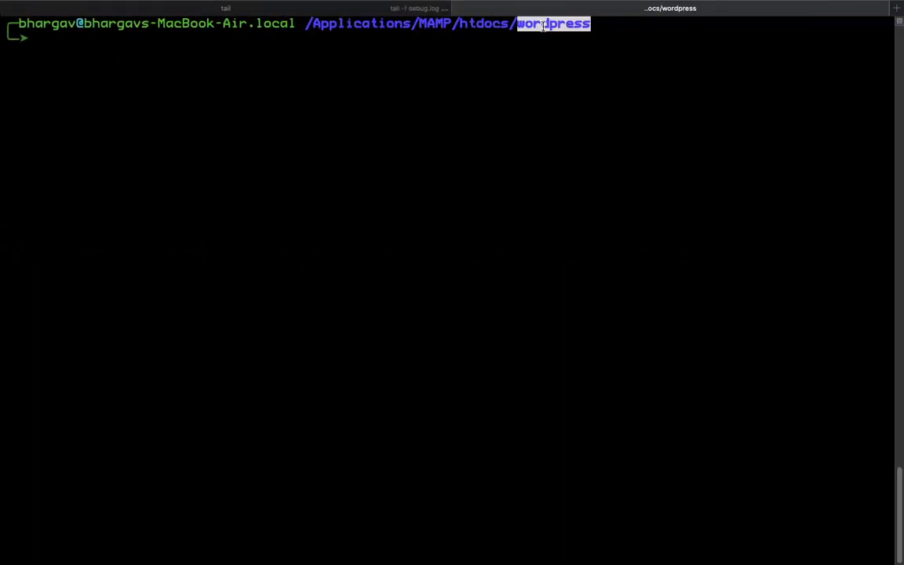
mouse_move(581, 62)
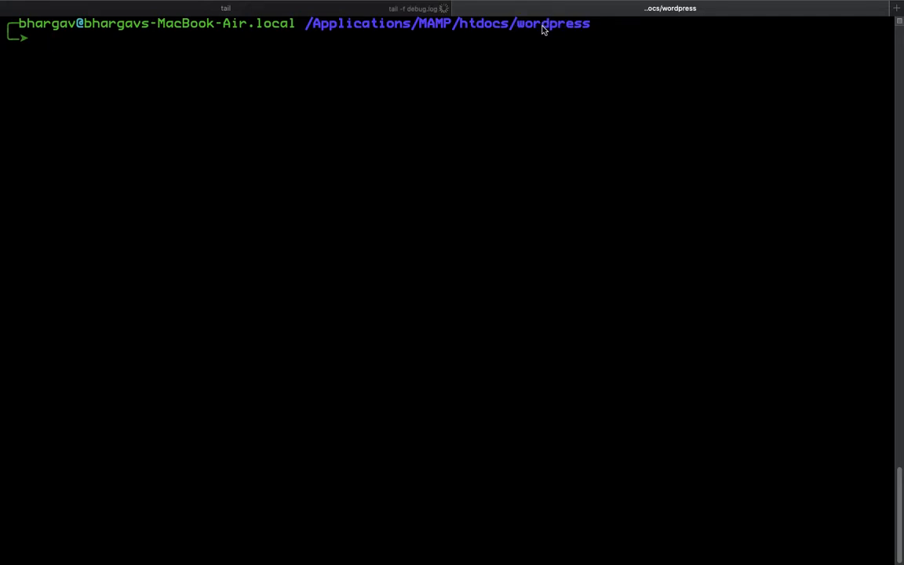
double_click(553, 24)
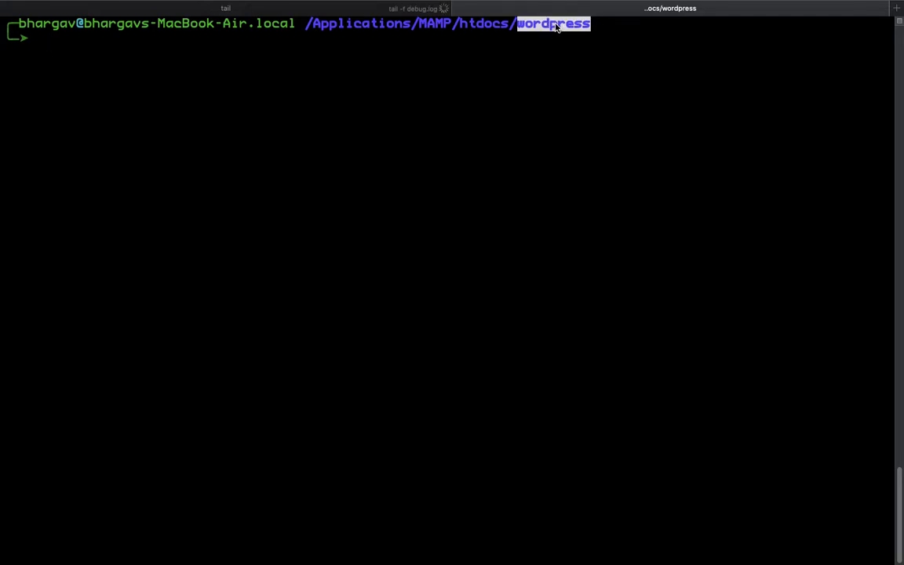
mouse_move(446, 77)
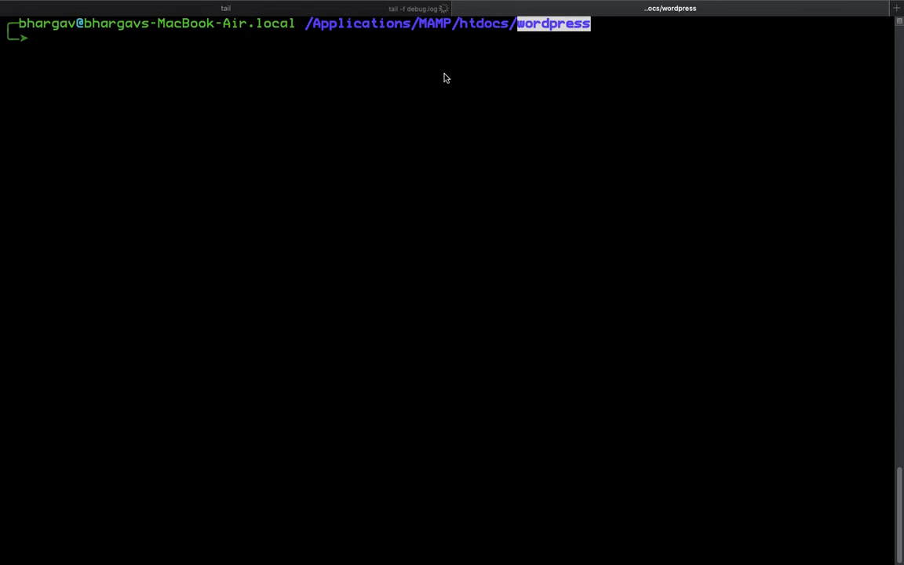
text(wp option get siteurl)
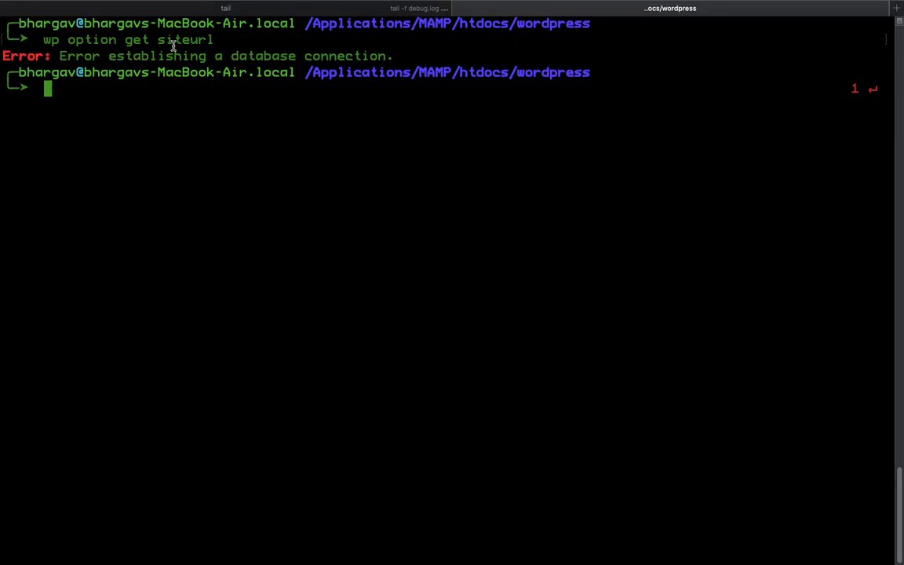
Step: Highlight the database connection error from 'wp option get siteurl' and switch apps
drag(59, 55, 392, 56)
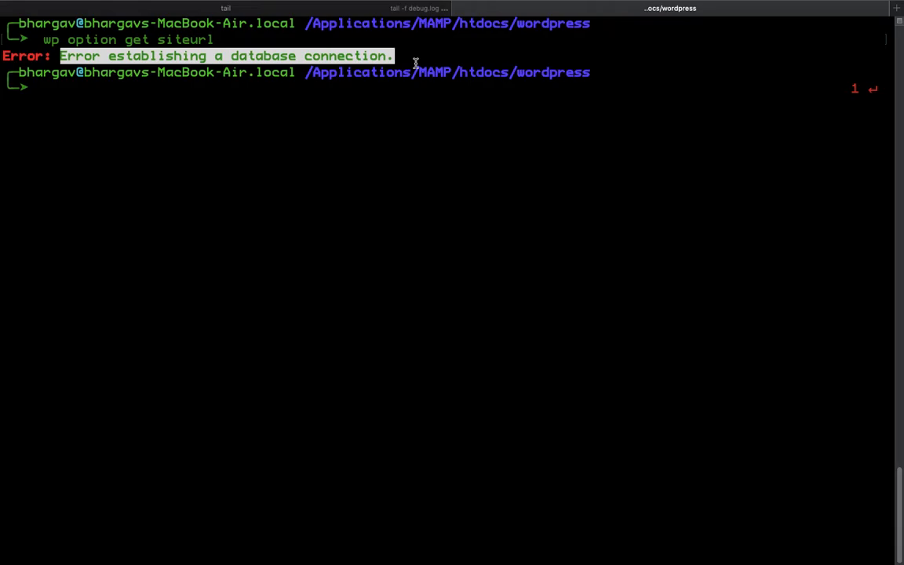
mouse_move(393, 96)
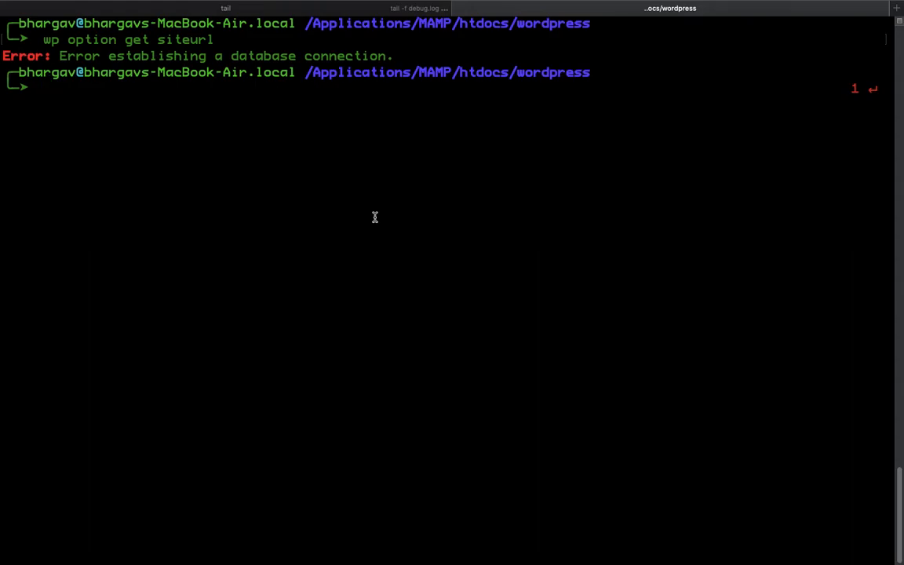
mouse_move(391, 215)
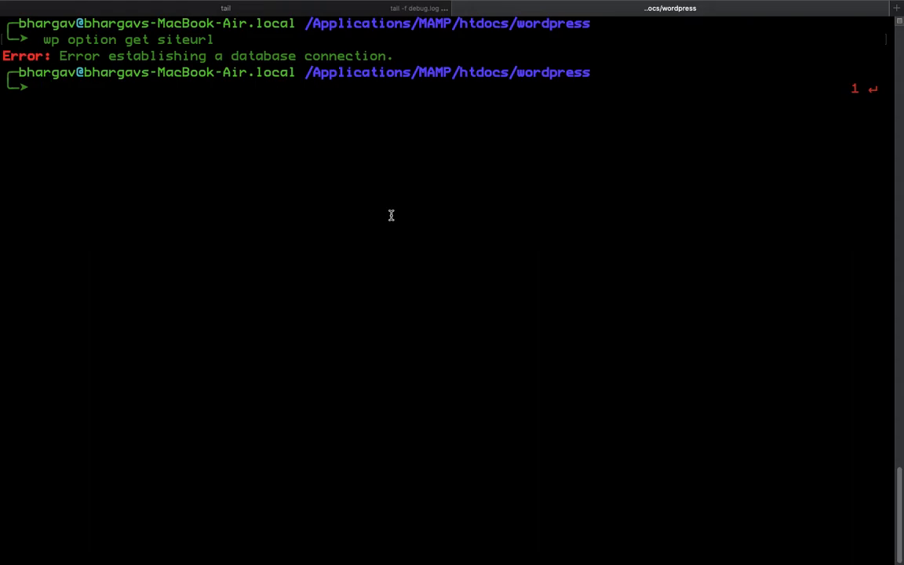
mouse_move(331, 131)
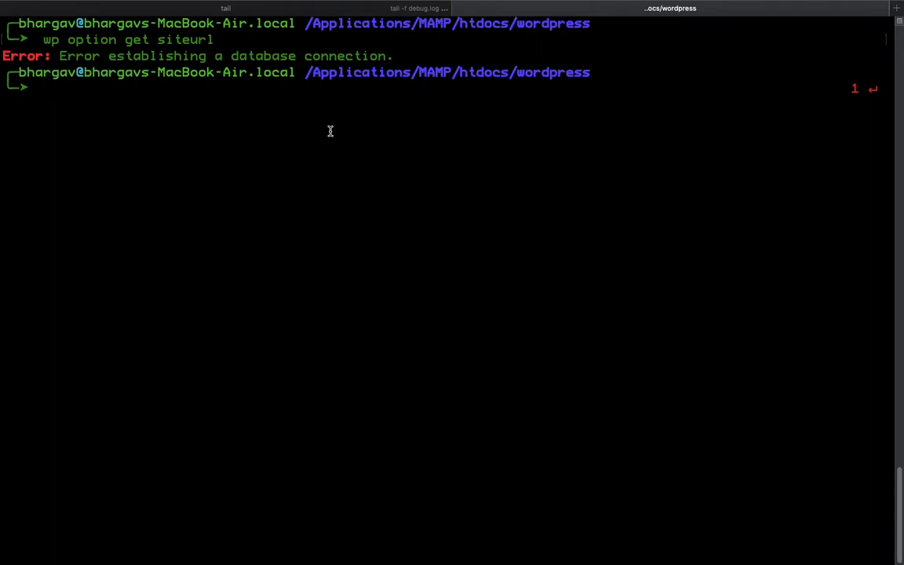
mouse_move(409, 129)
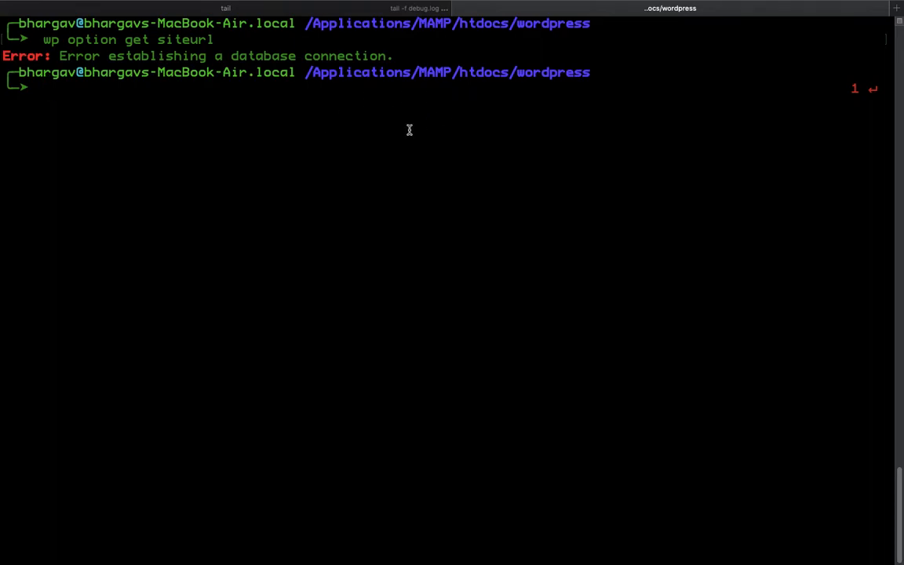
key(Cmd+Tab)
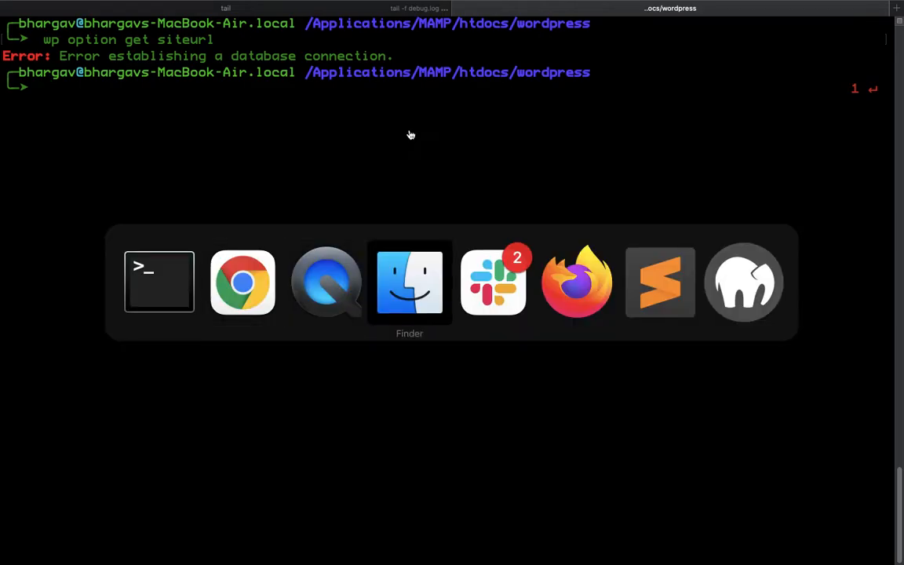
Step: Open wp-config.php from the MAMP wordpress folder in Sublime Text
click(409, 282)
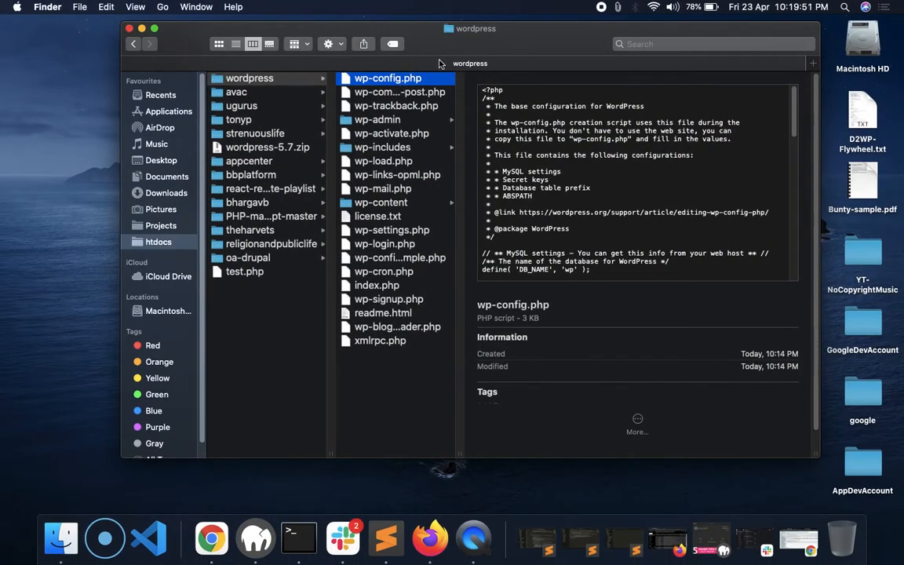
mouse_move(285, 109)
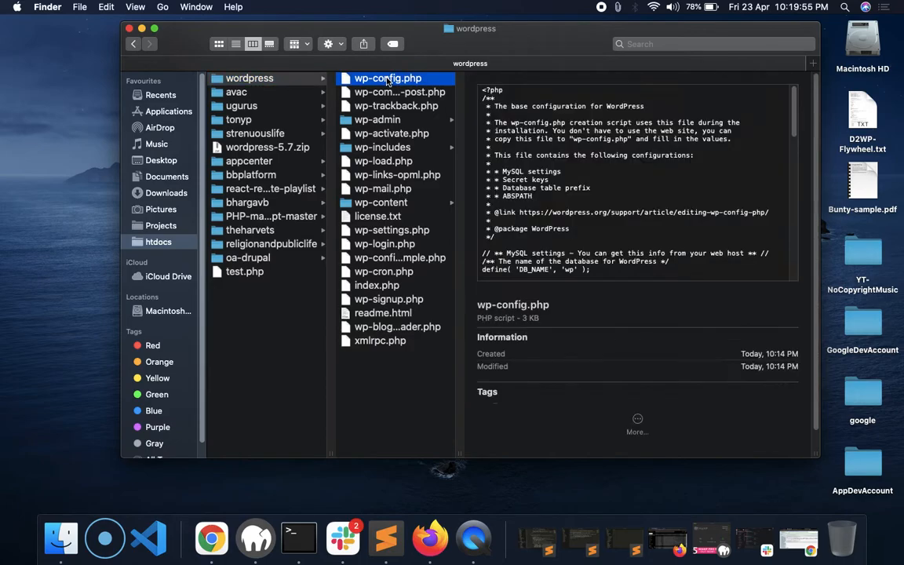
double_click(387, 78)
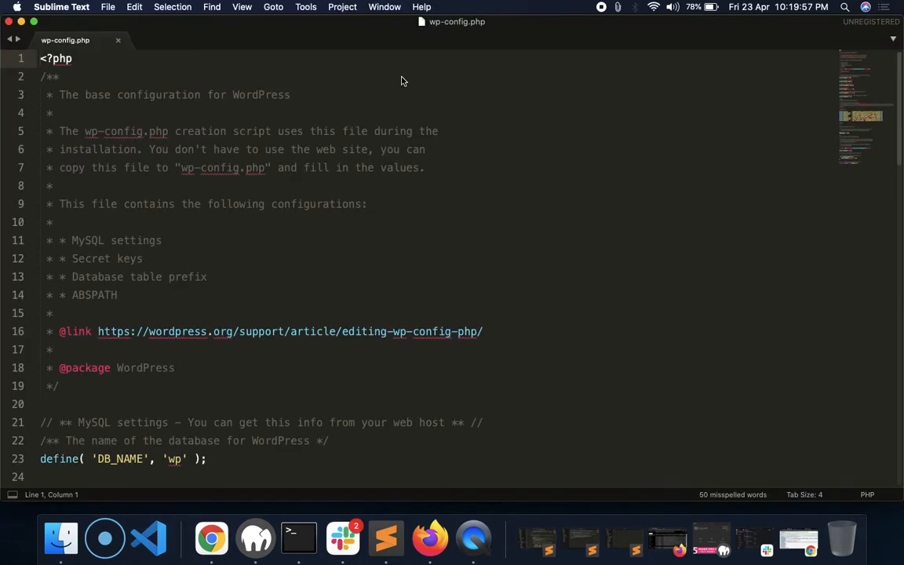
Step: Change the DB_HOST value from localhost to 127.0.0.1
scroll(down, 3)
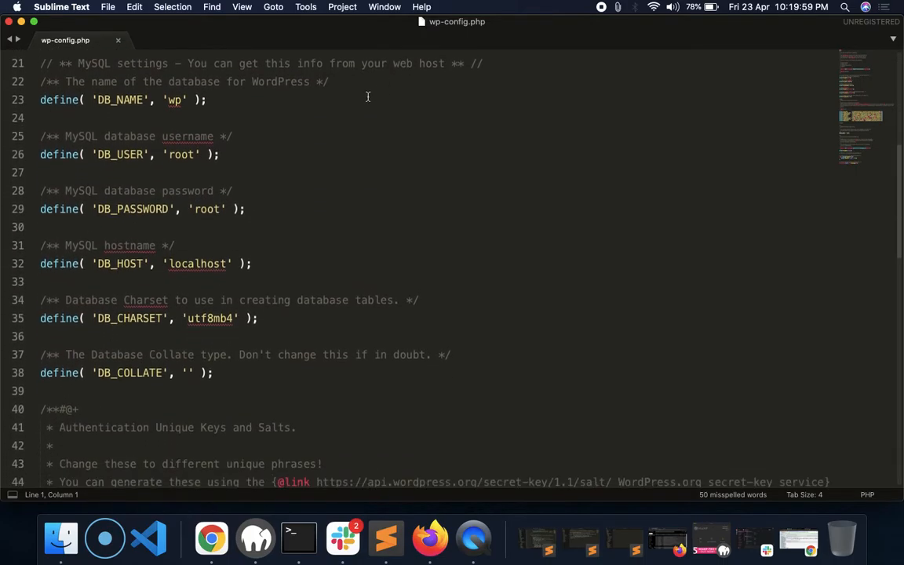
click(184, 263)
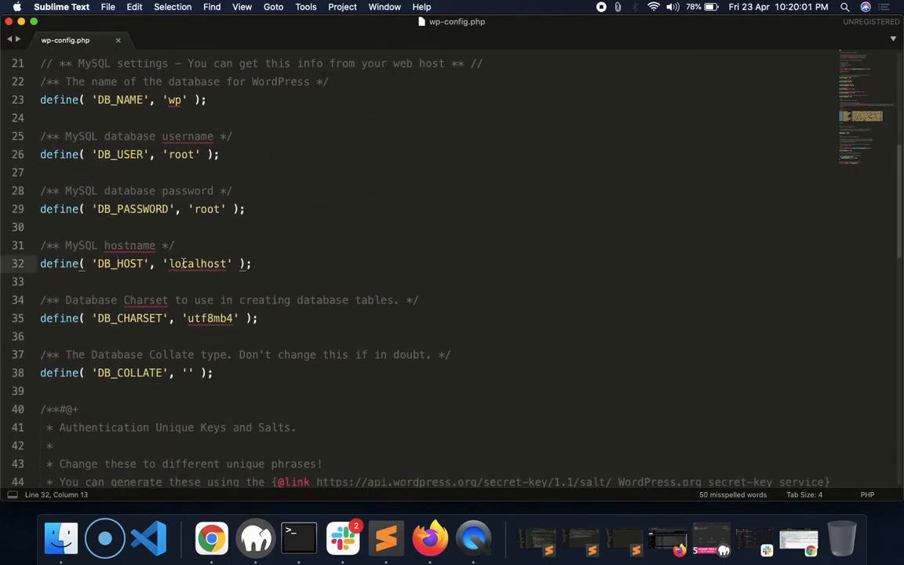
text(1)
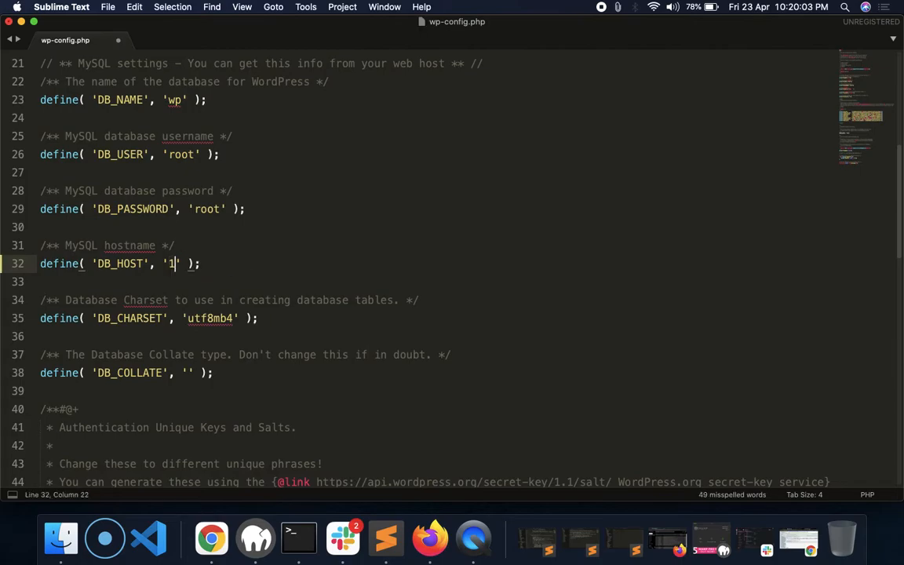
text(27)
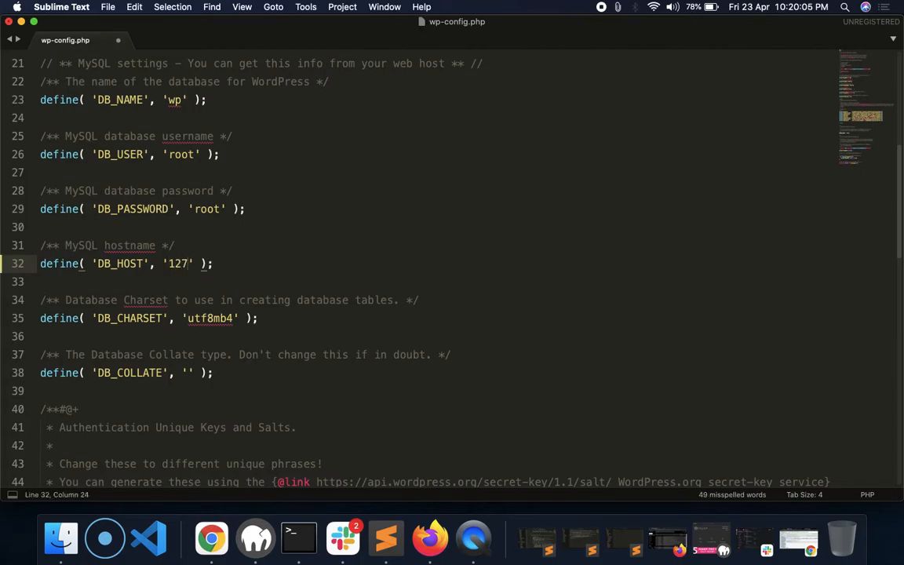
text(.0.0)
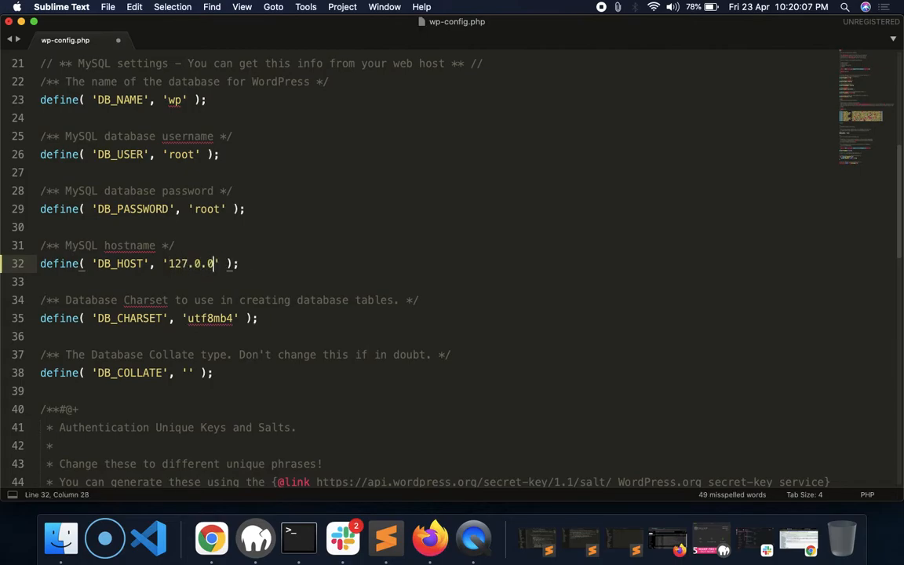
text(.1)
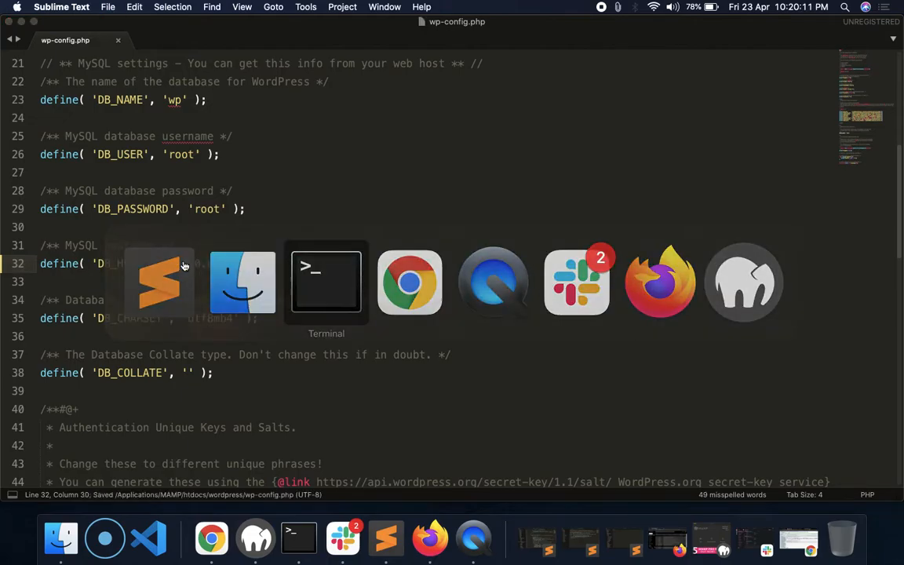
Step: Return to Terminal, where 'wp option get siteurl' still reports a database connection error
click(326, 283)
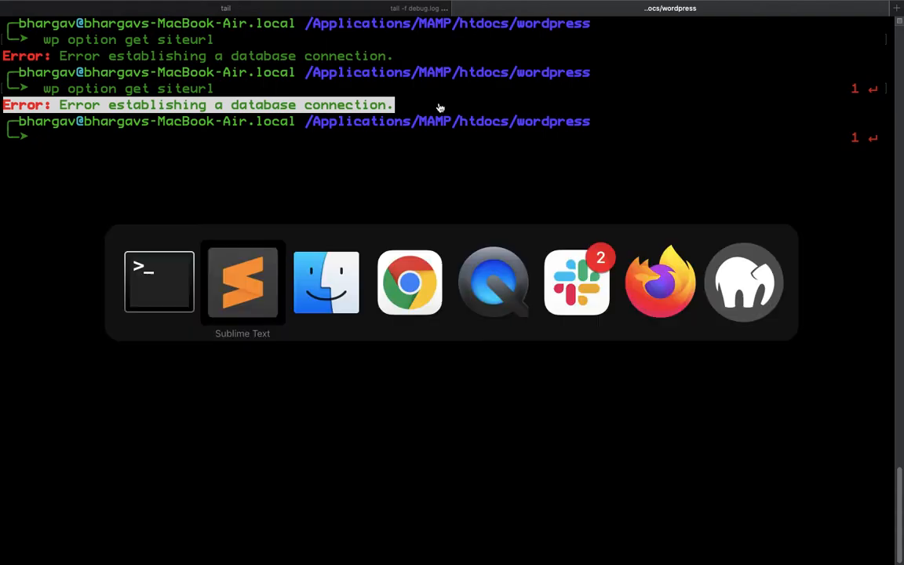
Step: Open phpMyAdmin from the localhost start page in a new Chrome tab
click(410, 282)
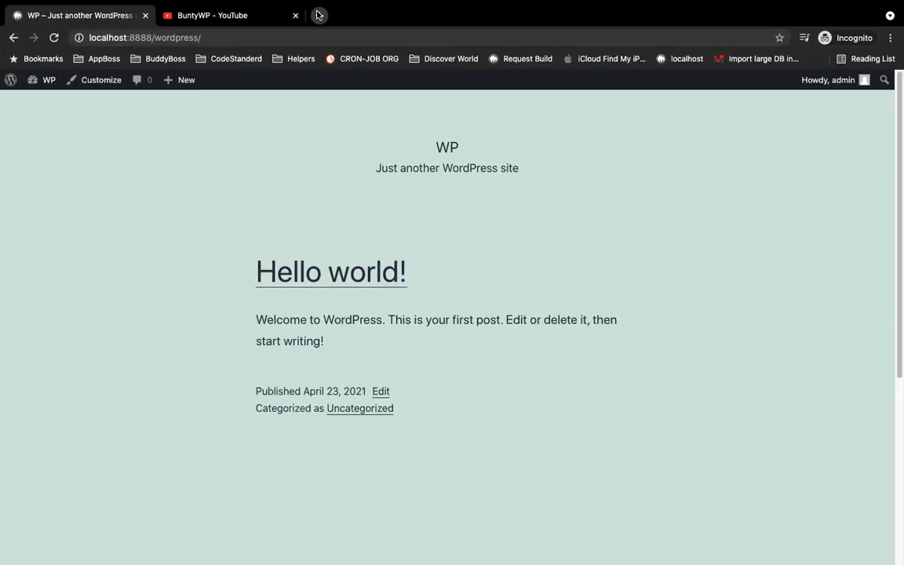
click(321, 15)
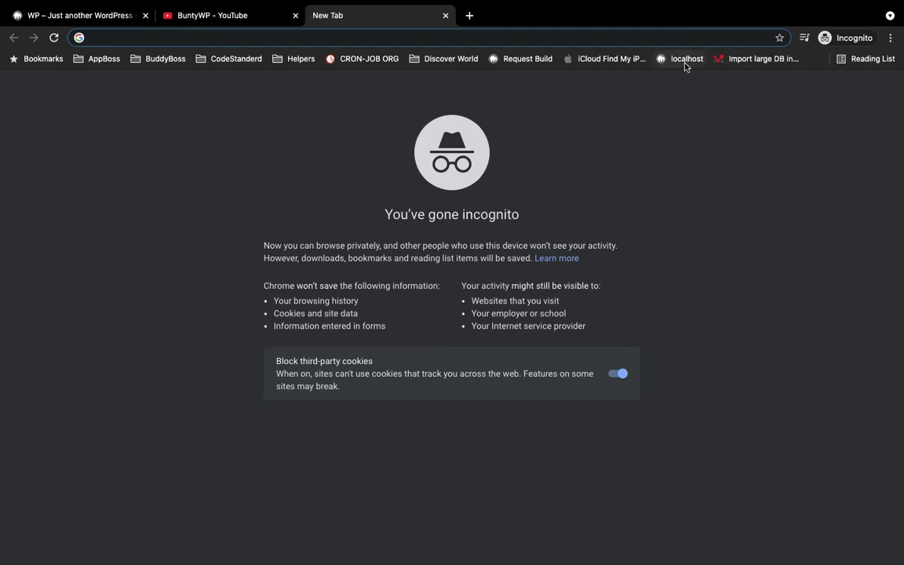
click(684, 58)
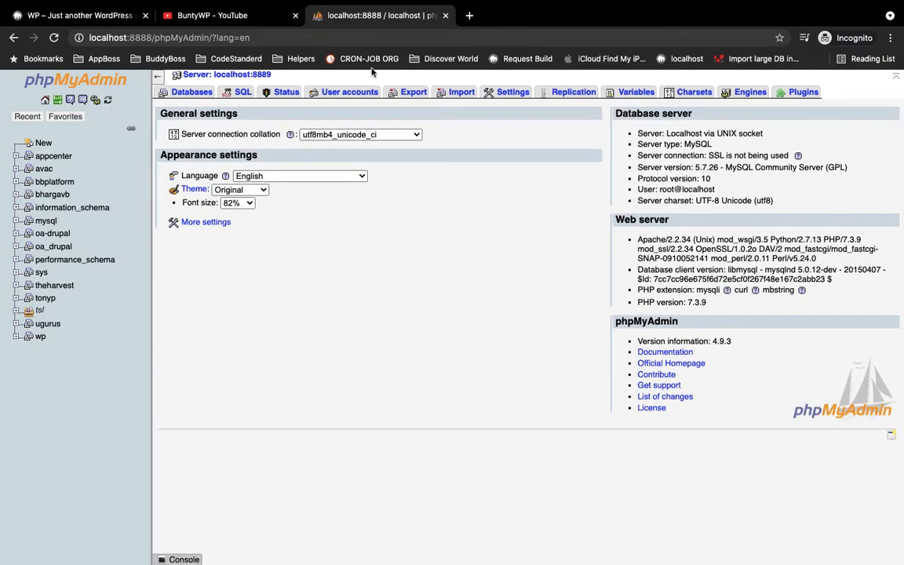
mouse_move(253, 74)
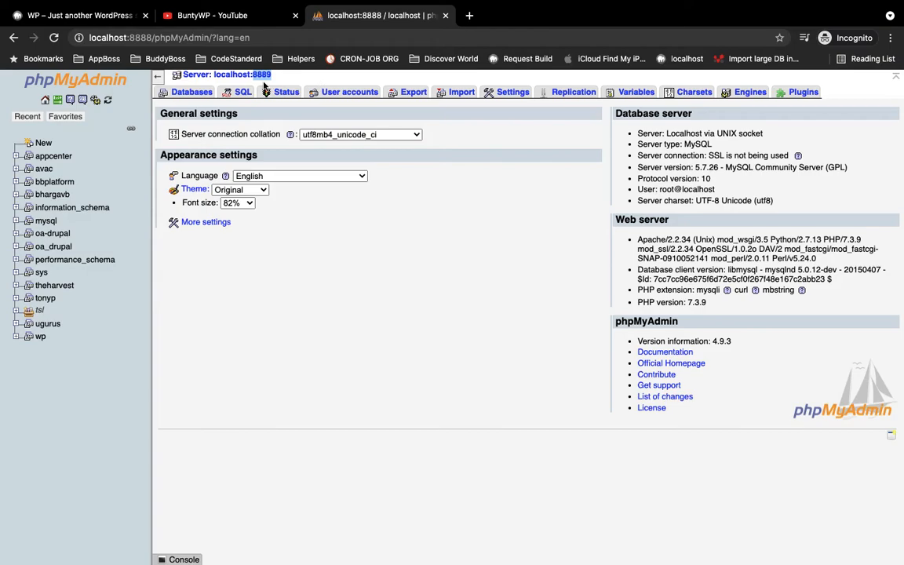
mouse_move(327, 78)
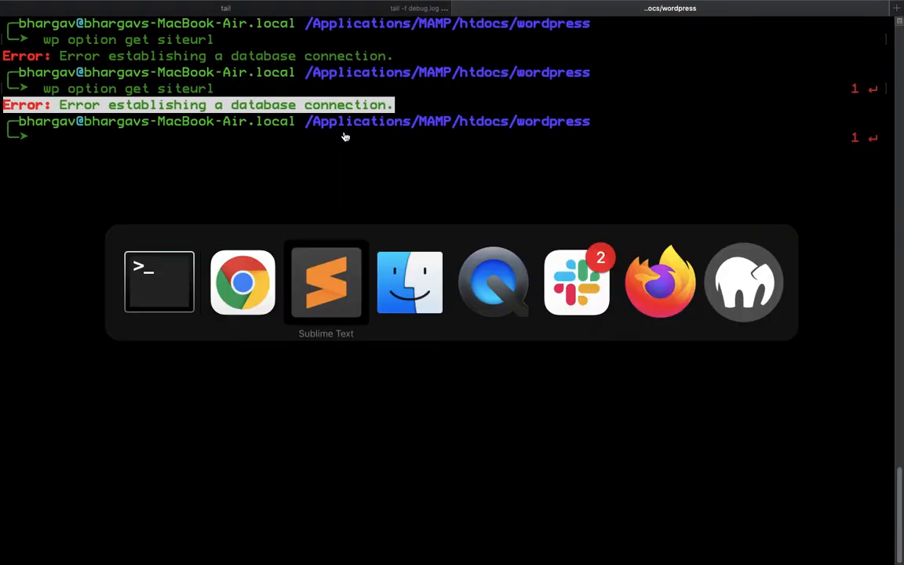
Step: Append port :8889 to DB_HOST, then begin replacing the host with 'localh'
click(326, 282)
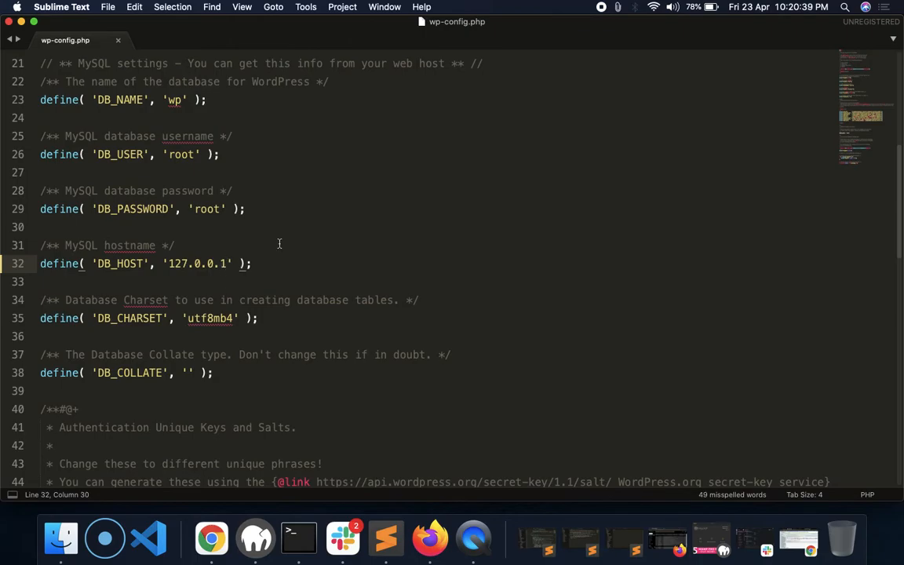
text(:)
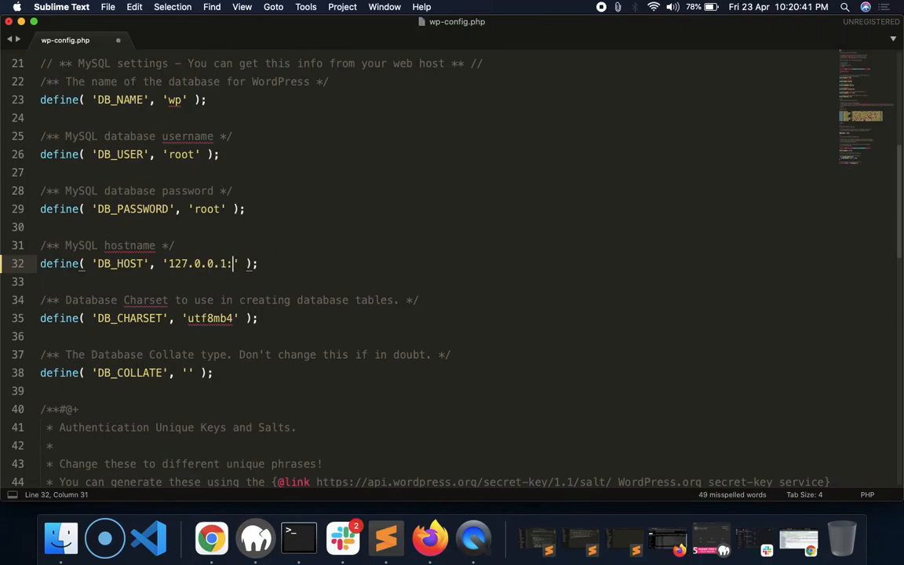
text(8)
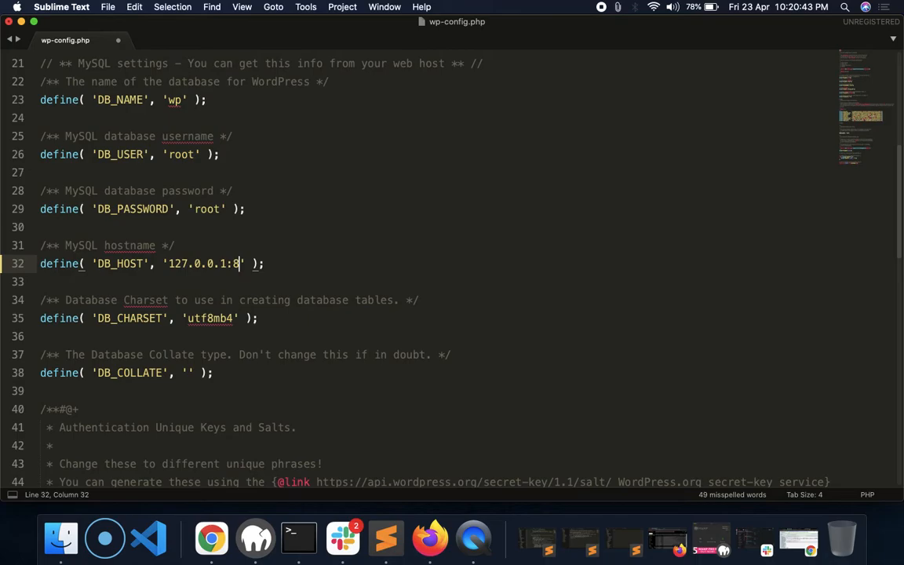
text(889)
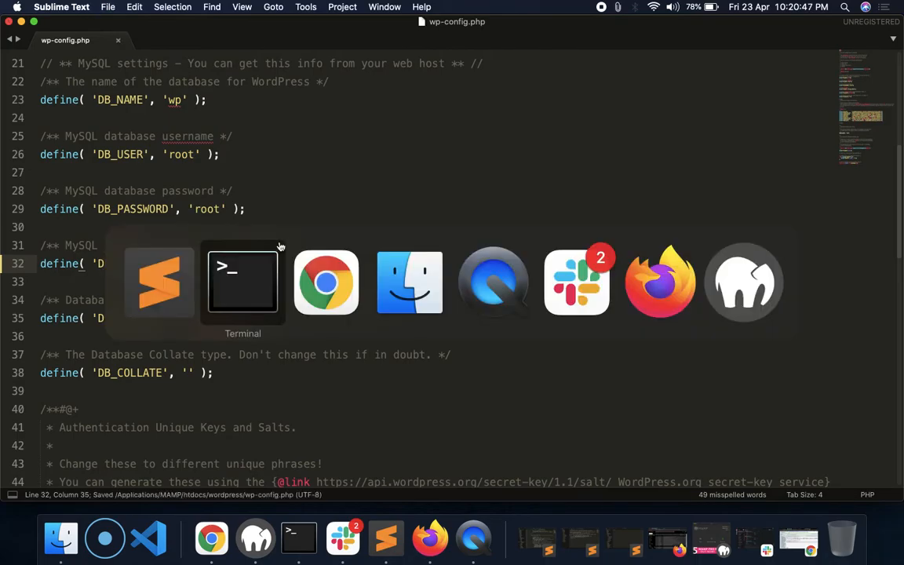
click(243, 282)
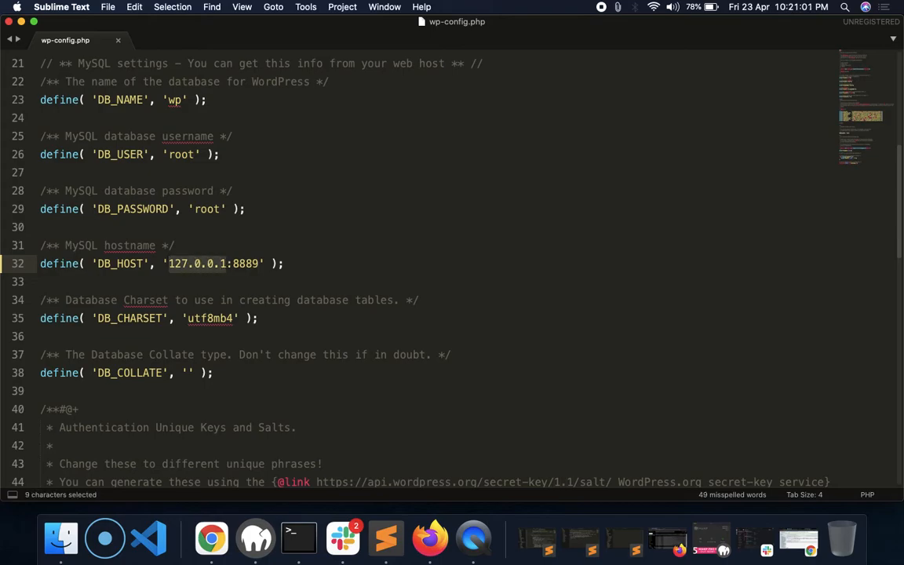
text(localhost)
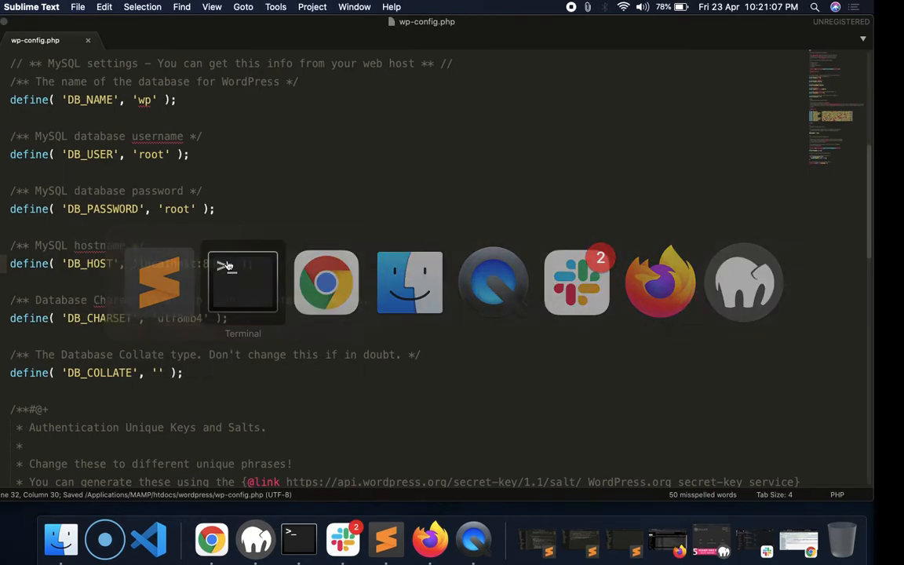
Step: Undo the localhost edit and restore DB_HOST to 127.0.0.1:8889
click(242, 282)
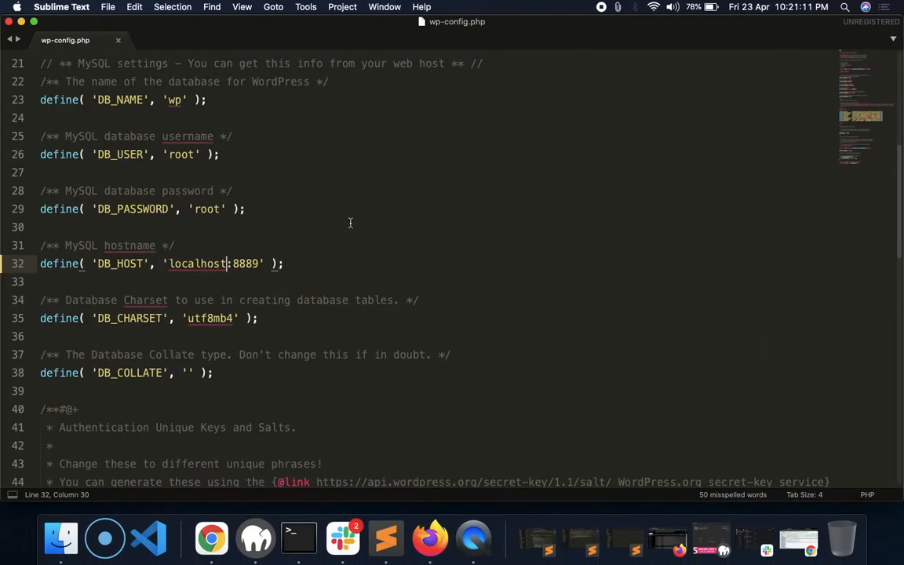
key(Backspace)
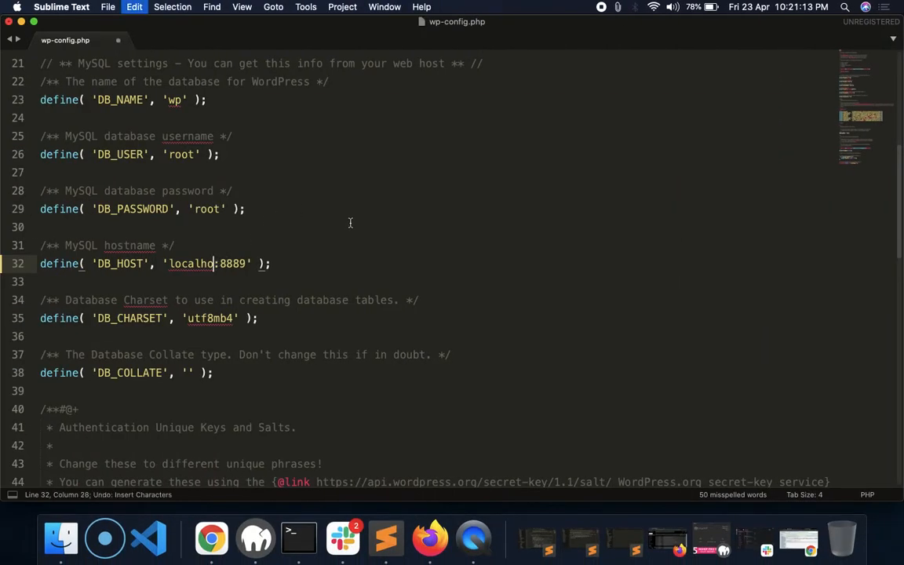
text(127.0.0.1)
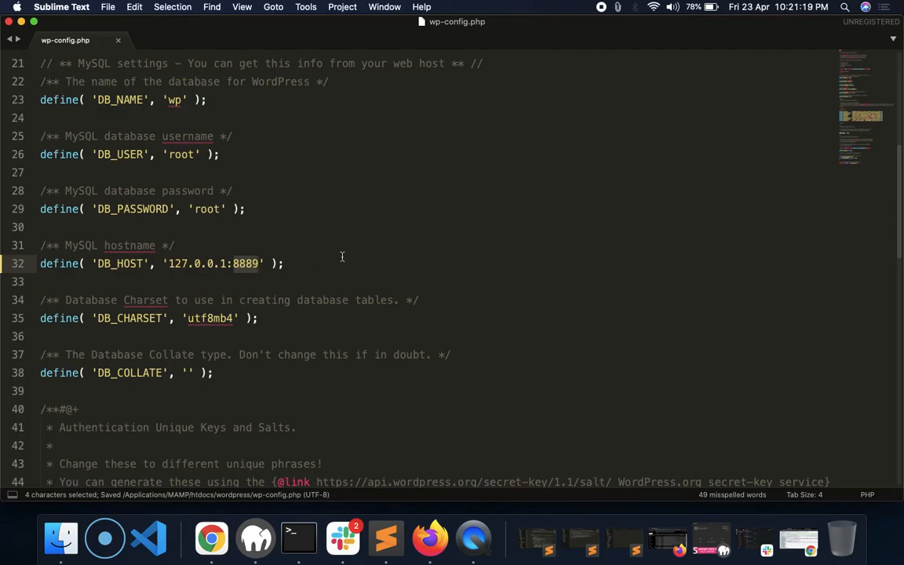
click(207, 540)
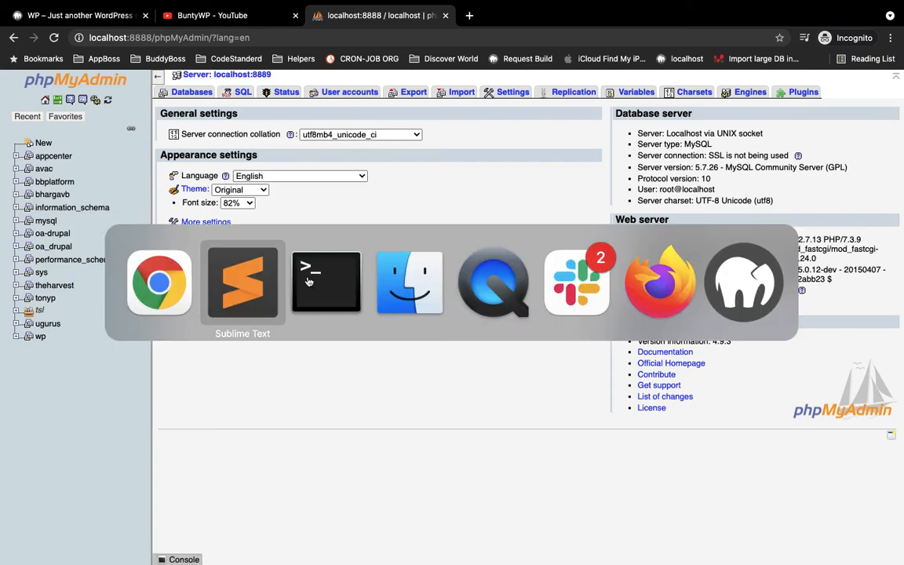
mouse_move(660, 282)
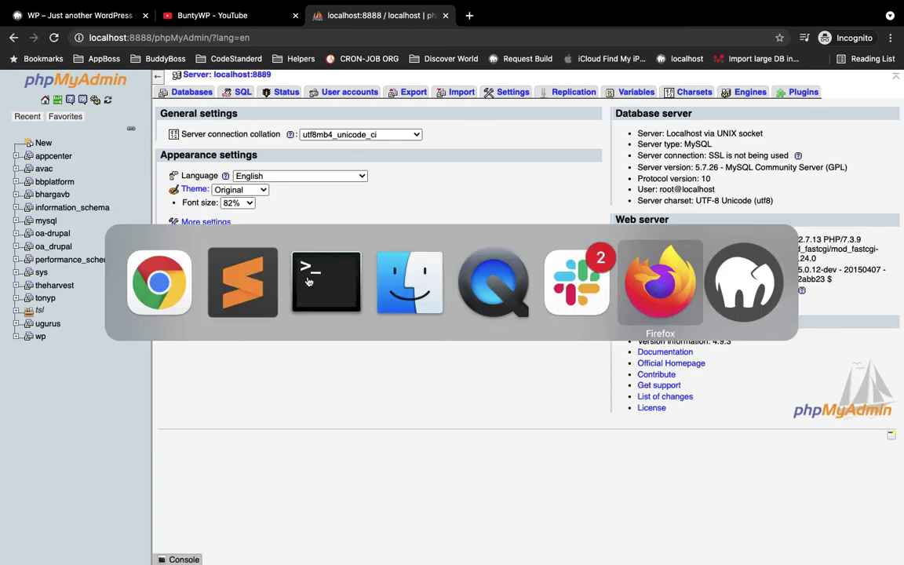
Step: Check MAMP Preferences' Ports tab for MySQL port 8889, then close it
click(243, 283)
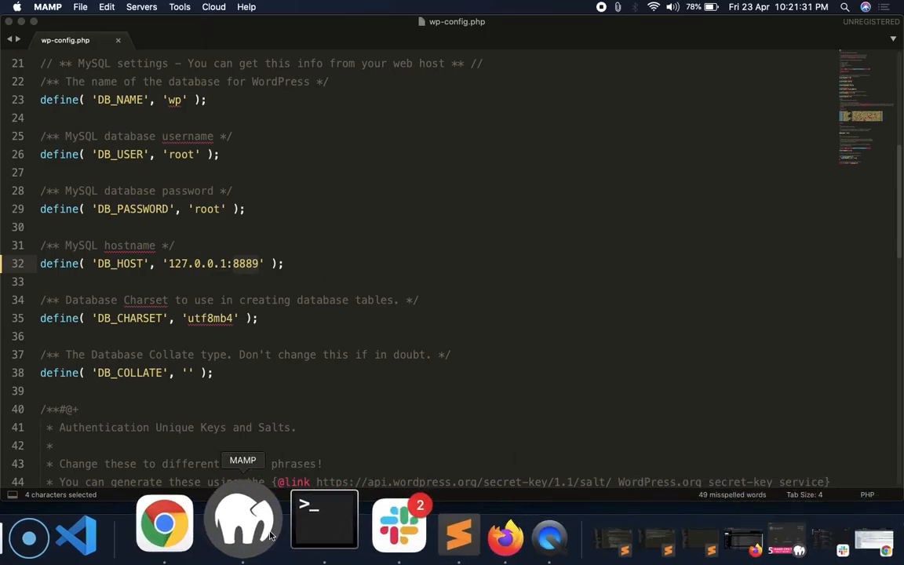
click(243, 522)
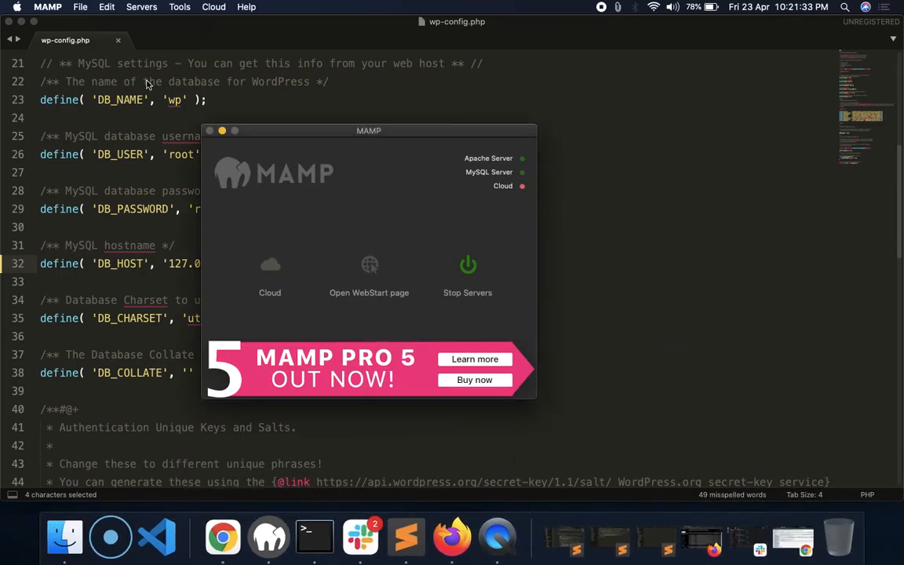
click(47, 7)
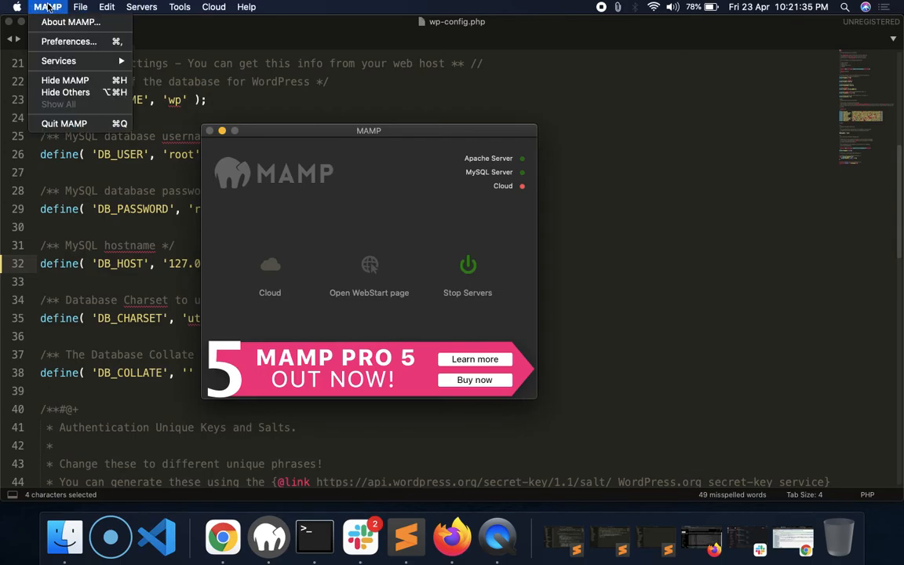
click(62, 42)
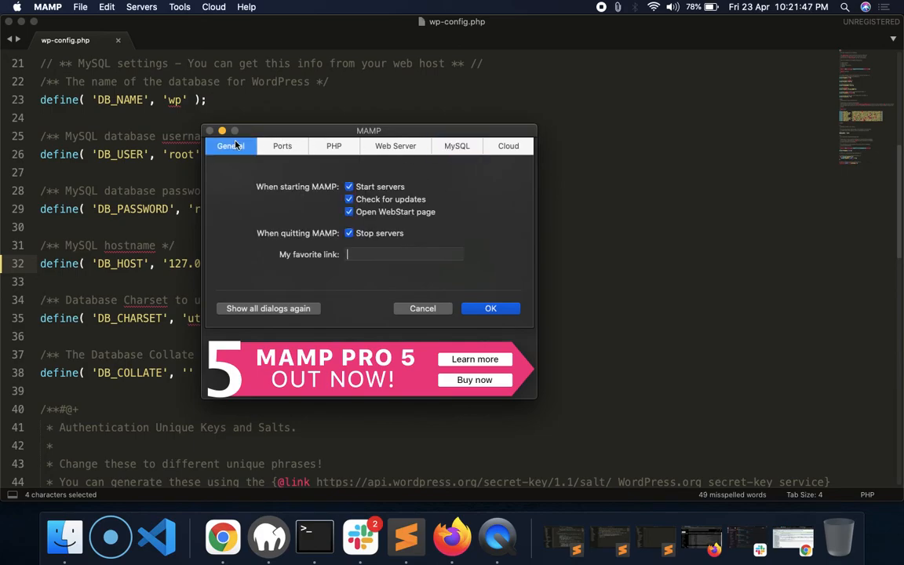
click(282, 146)
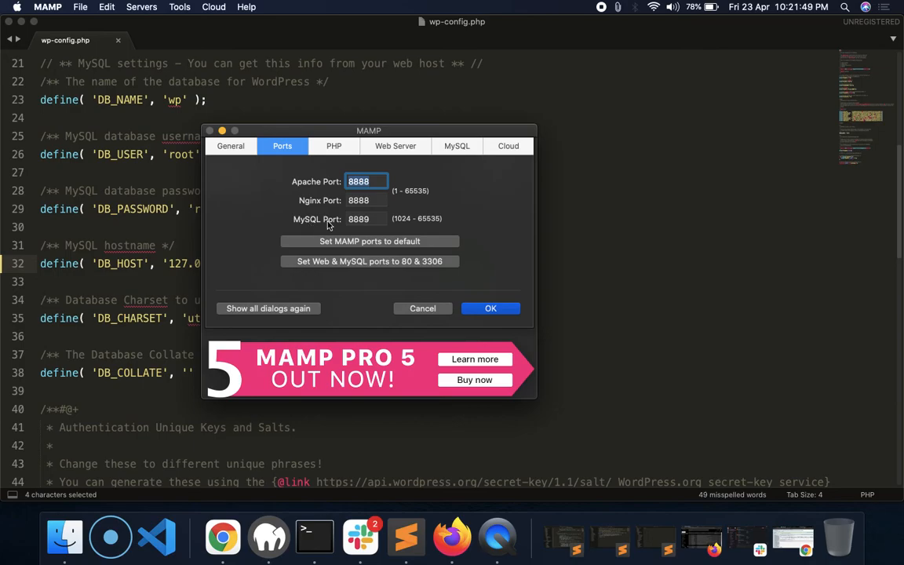
click(366, 219)
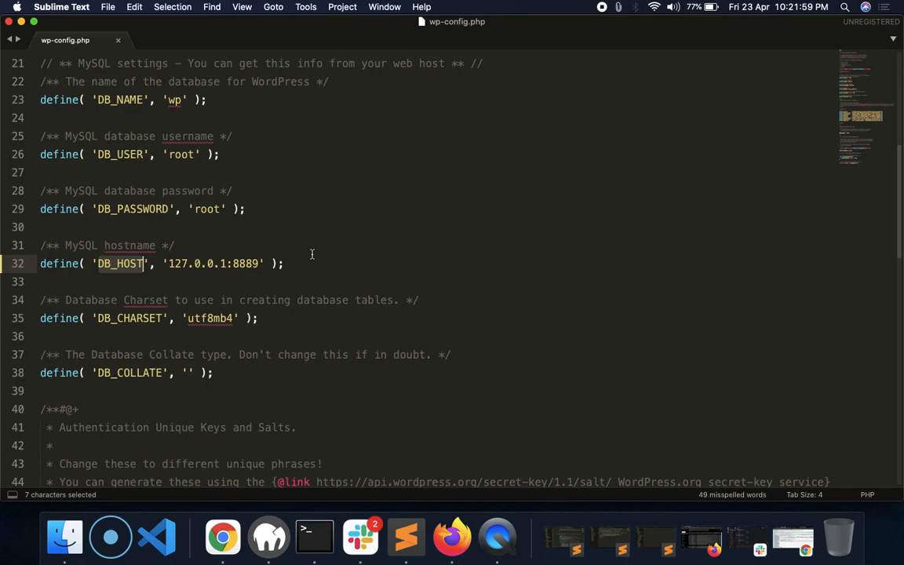
mouse_move(335, 305)
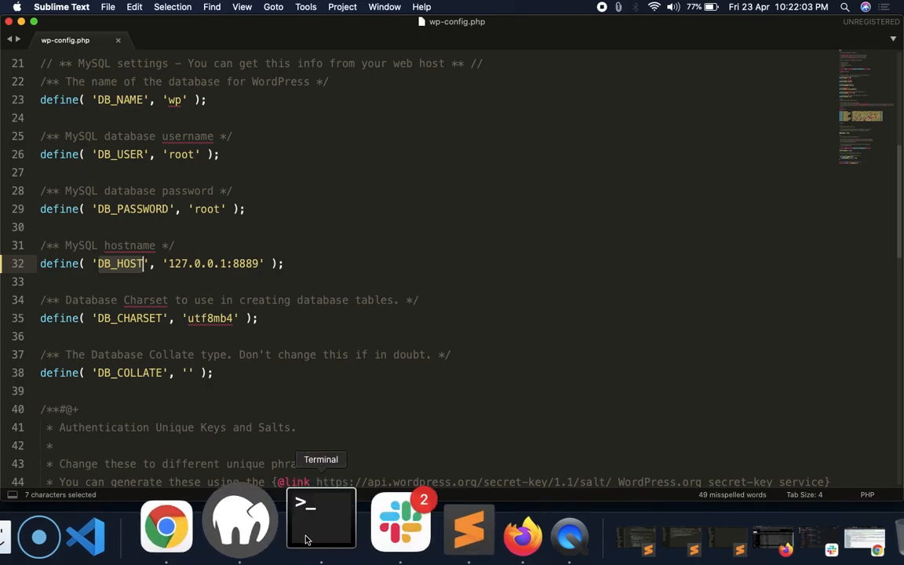
Step: Switch to Terminal to review the 'wp option get siteurl' results
click(319, 519)
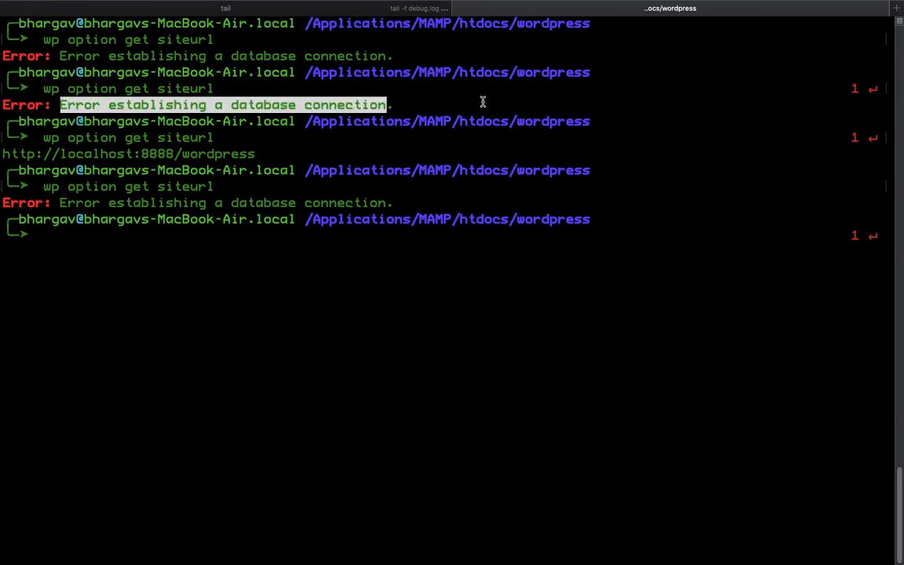
mouse_move(189, 288)
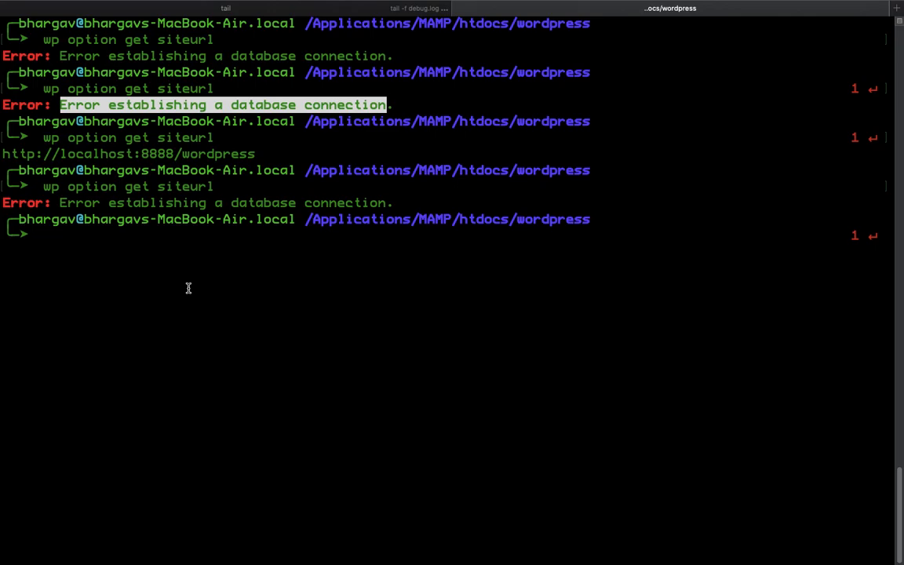
mouse_move(319, 245)
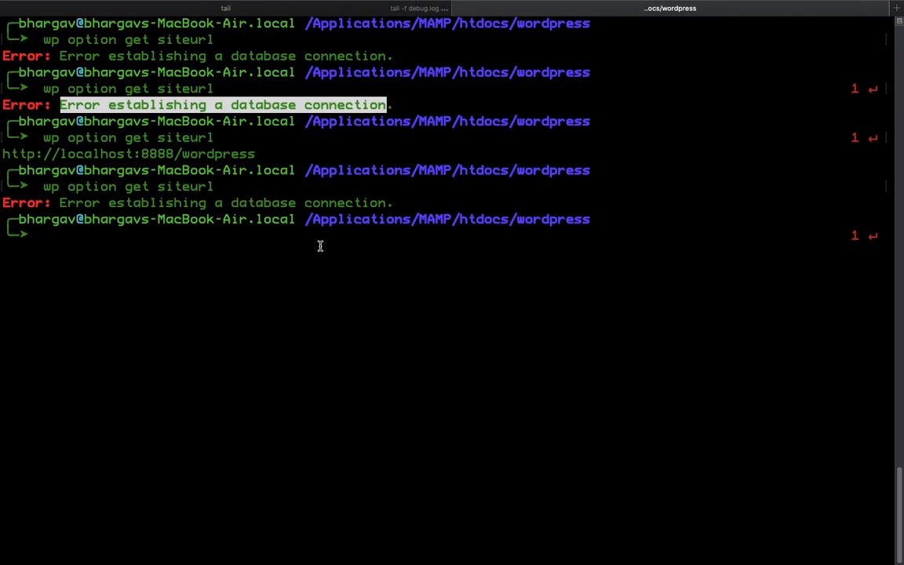